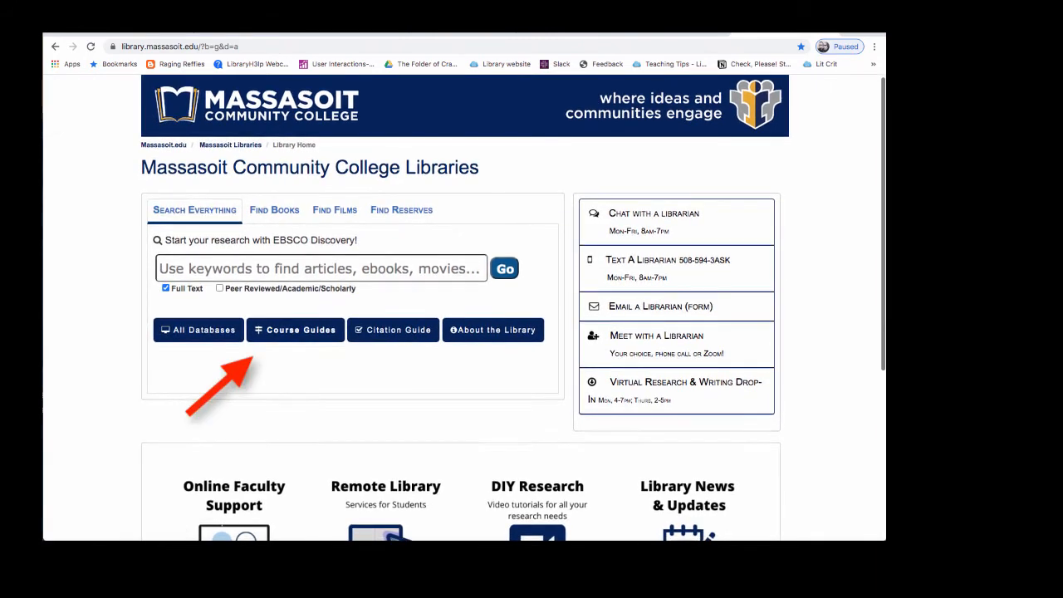
# - Open the Comp I: Find Articles guide from Course Guides and reach the Best Databases for Persuasive Speeches/Essays box
pyautogui.click(295, 329)
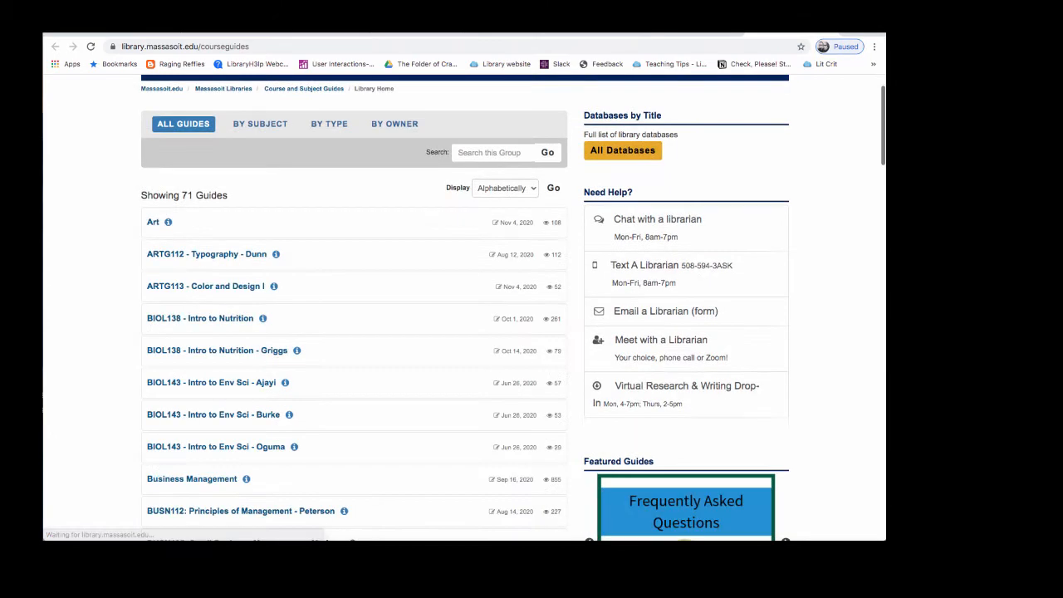
pyautogui.scroll(-3)
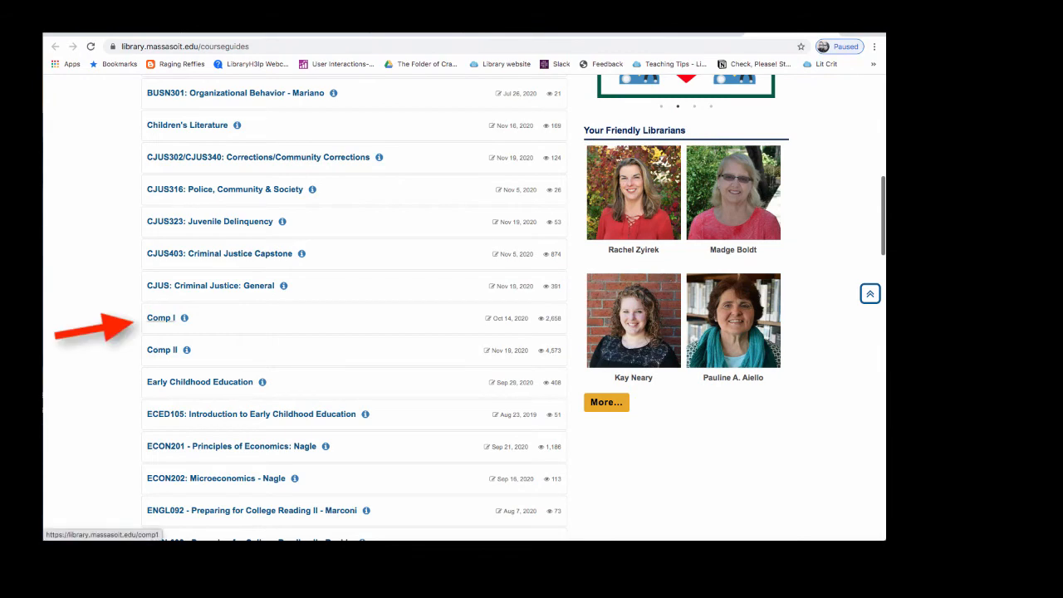
pyautogui.click(159, 317)
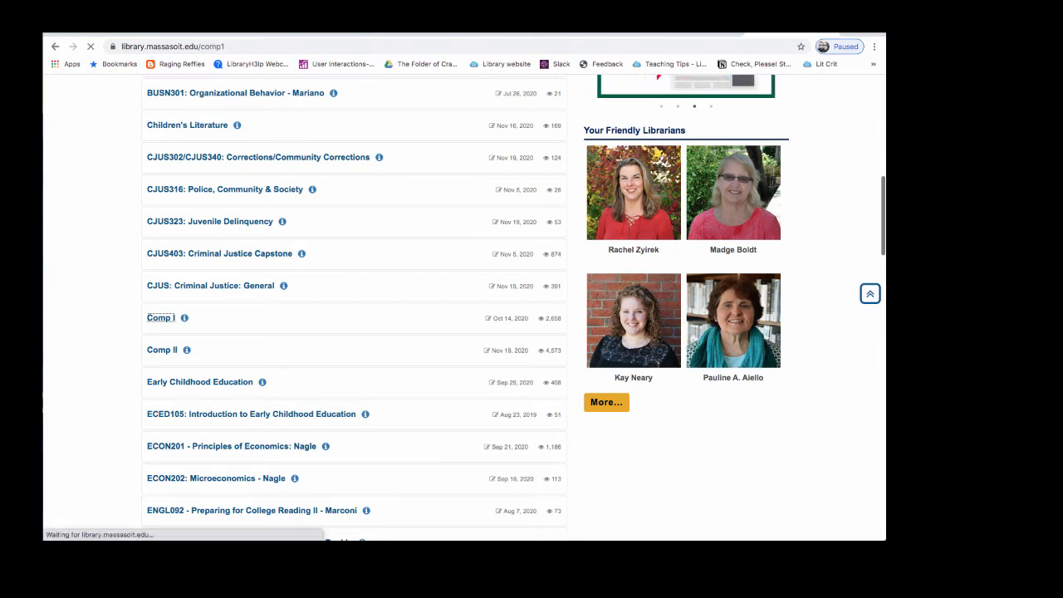
pyautogui.click(159, 317)
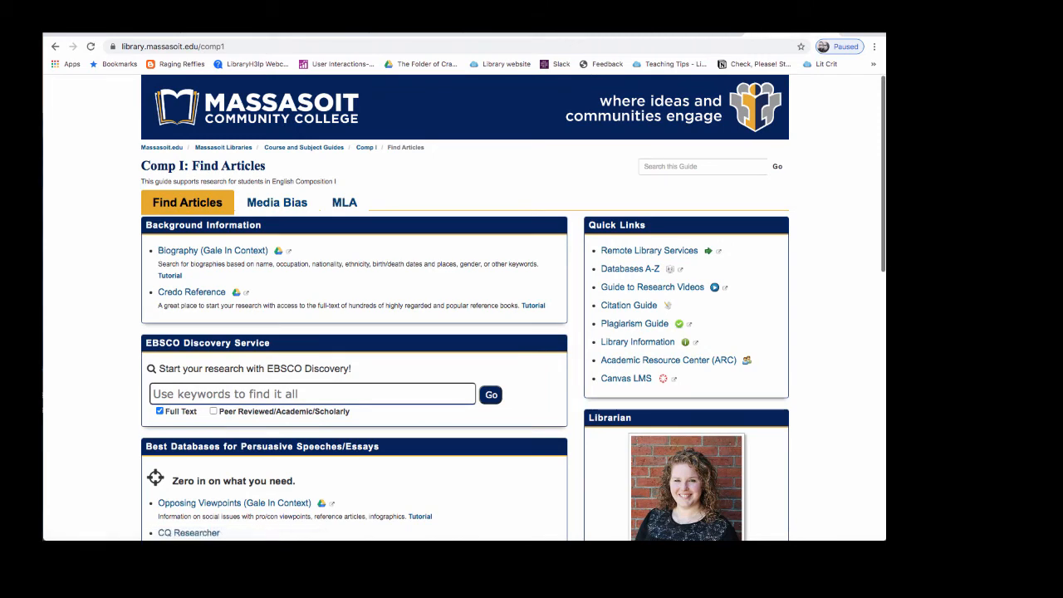
pyautogui.scroll(-3)
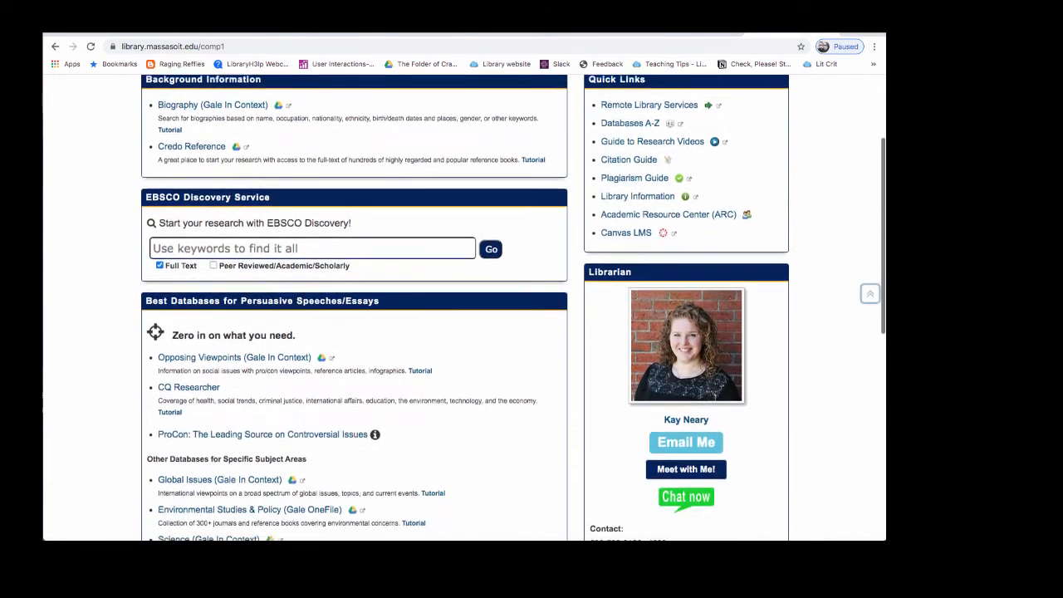
pyautogui.scroll(-3)
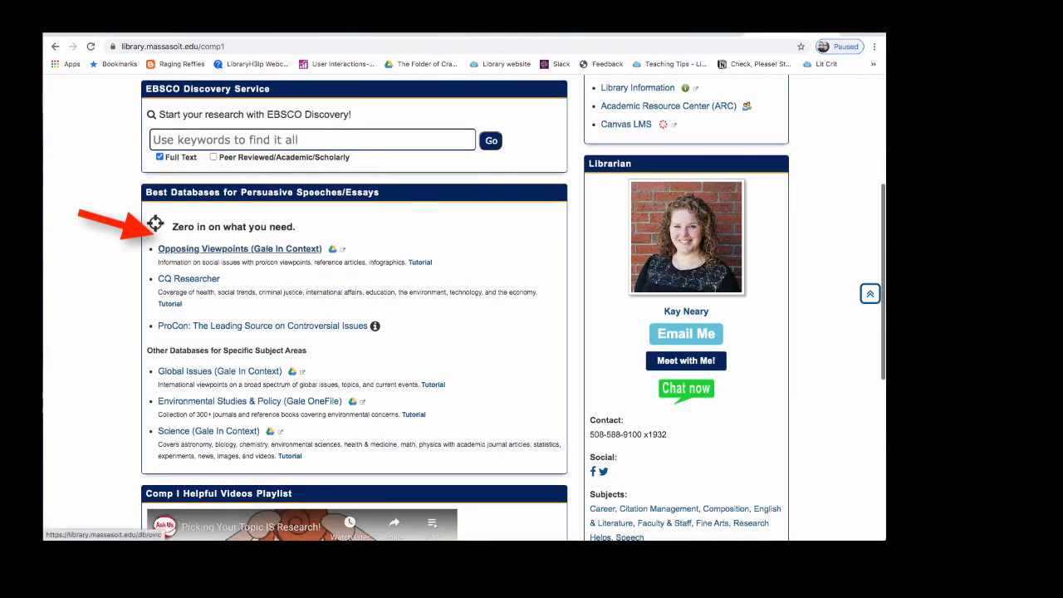
# - Enter Opposing Viewpoints (Gale In Context) and bring up its Browse Issues topic list
pyautogui.click(239, 249)
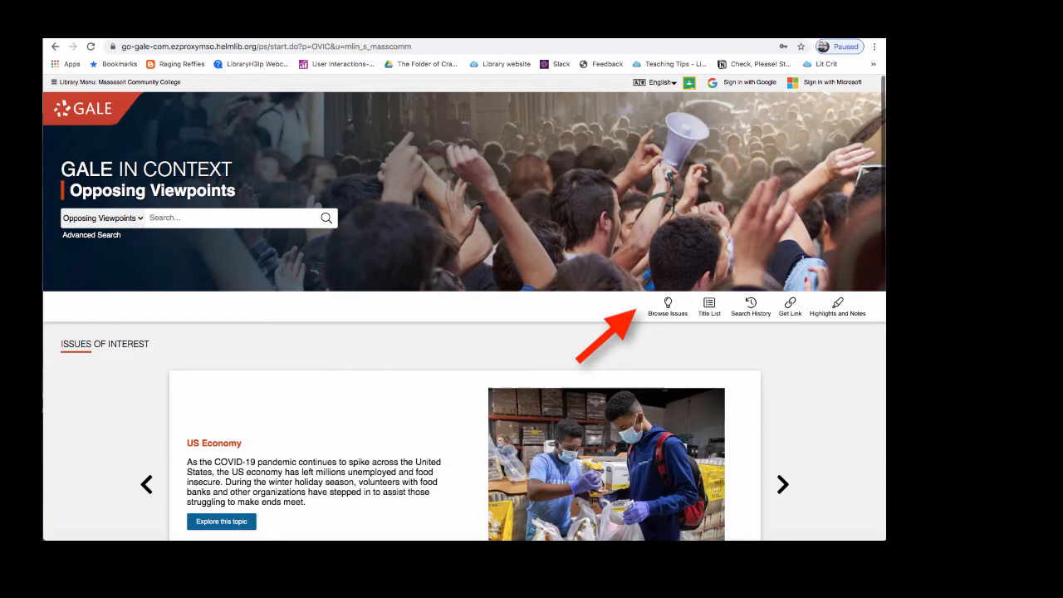
pyautogui.click(667, 302)
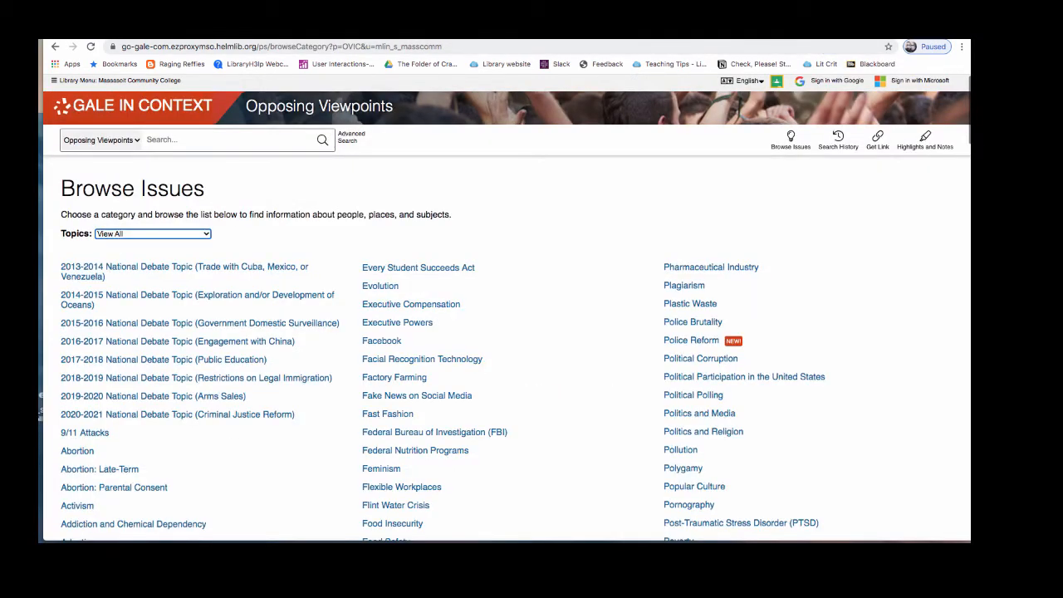
# - Show the Topics categories, then choose Fake News on Social Media from the issue list
pyautogui.click(153, 232)
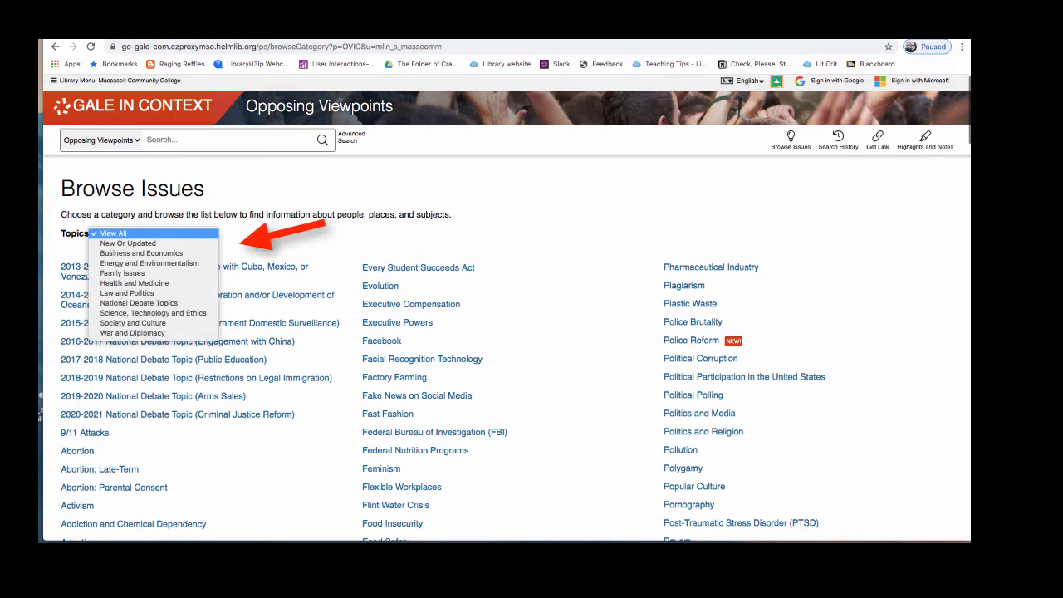
pyautogui.click(417, 395)
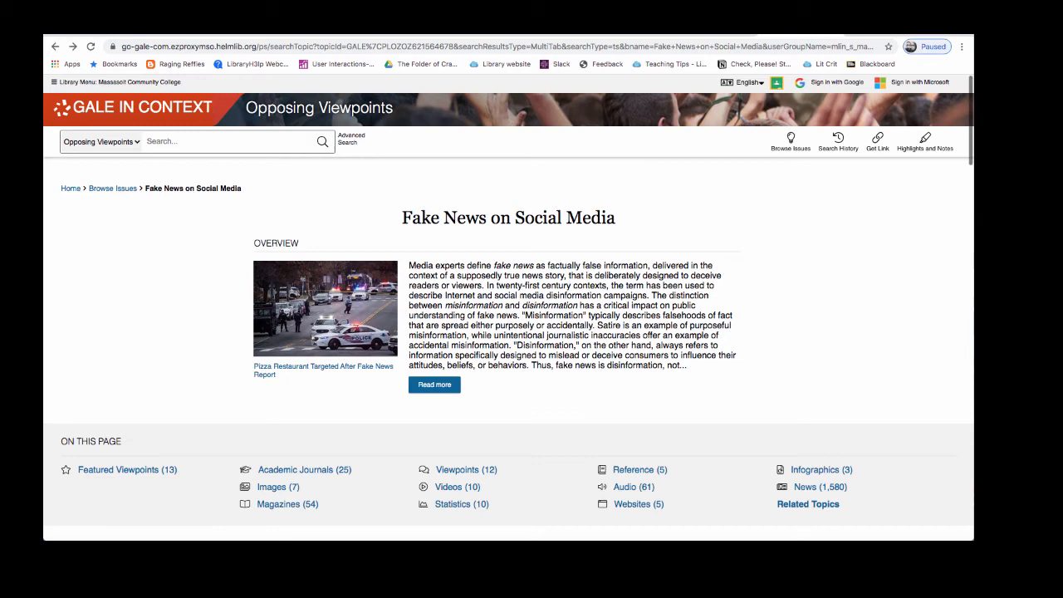
# - Read the full Fake News on Social Media overview via Read more, review its Cite tool, and return to the topic page
pyautogui.click(433, 385)
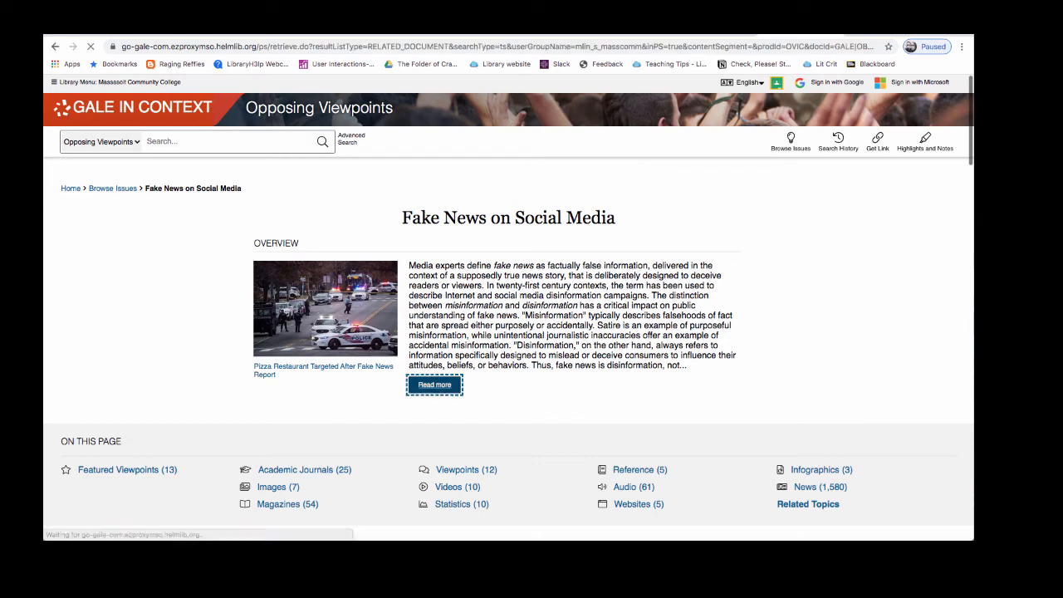
pyautogui.click(435, 385)
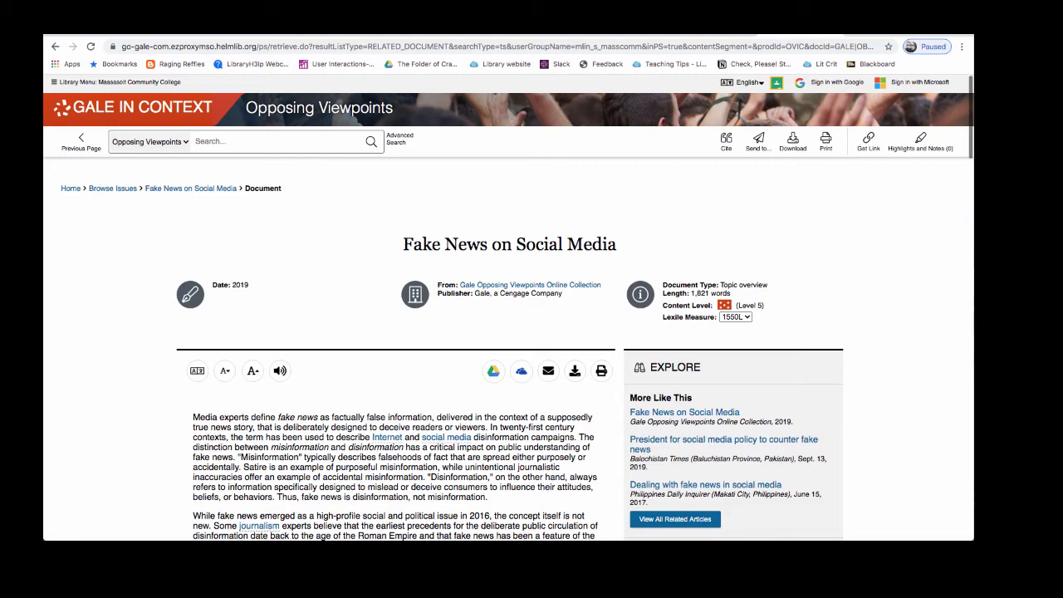
pyautogui.scroll(-3)
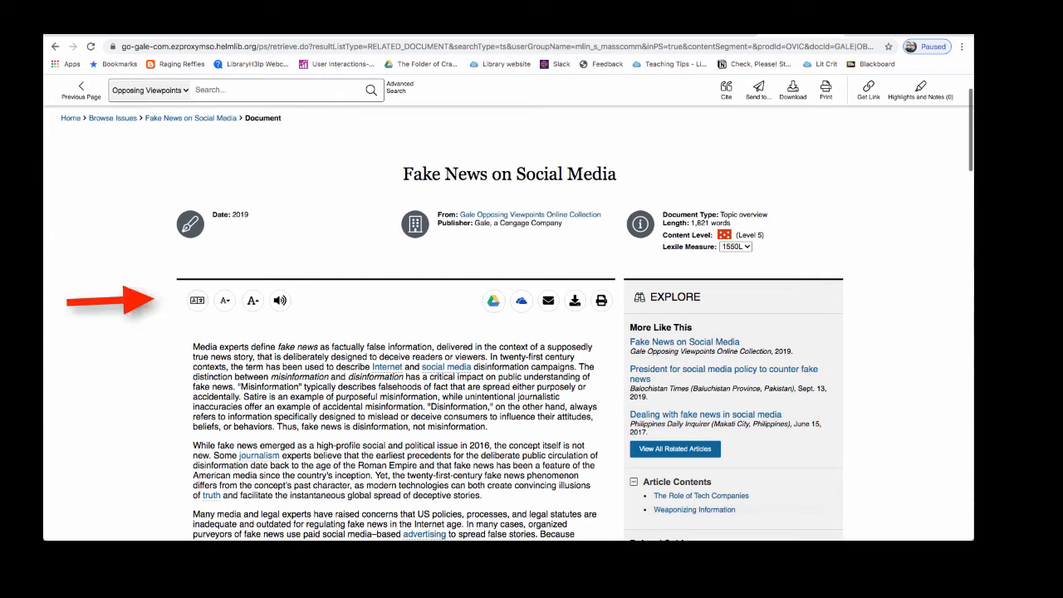
pyautogui.moveTo(279, 299)
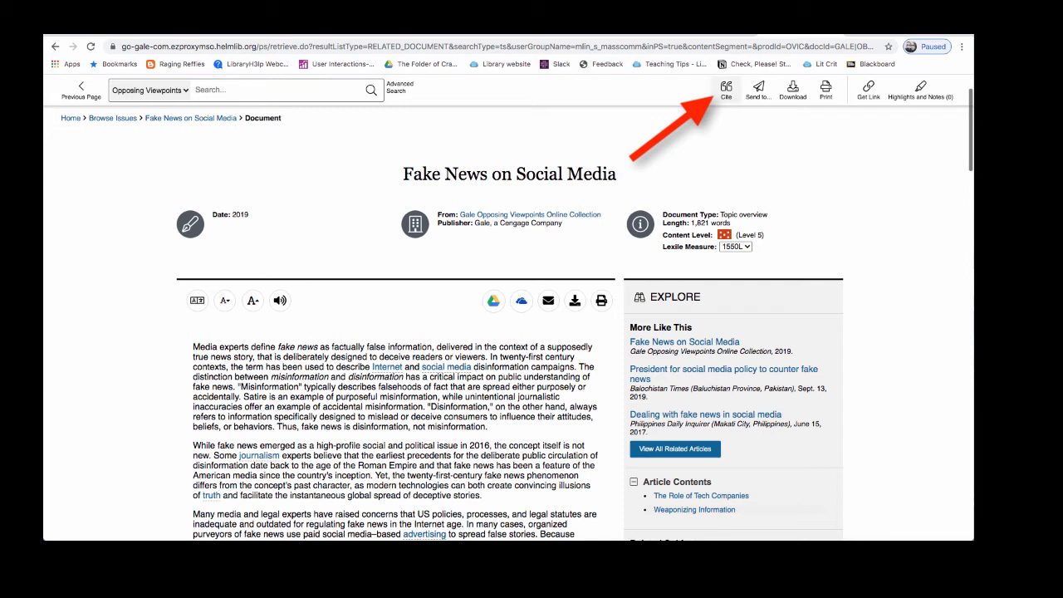
pyautogui.click(725, 89)
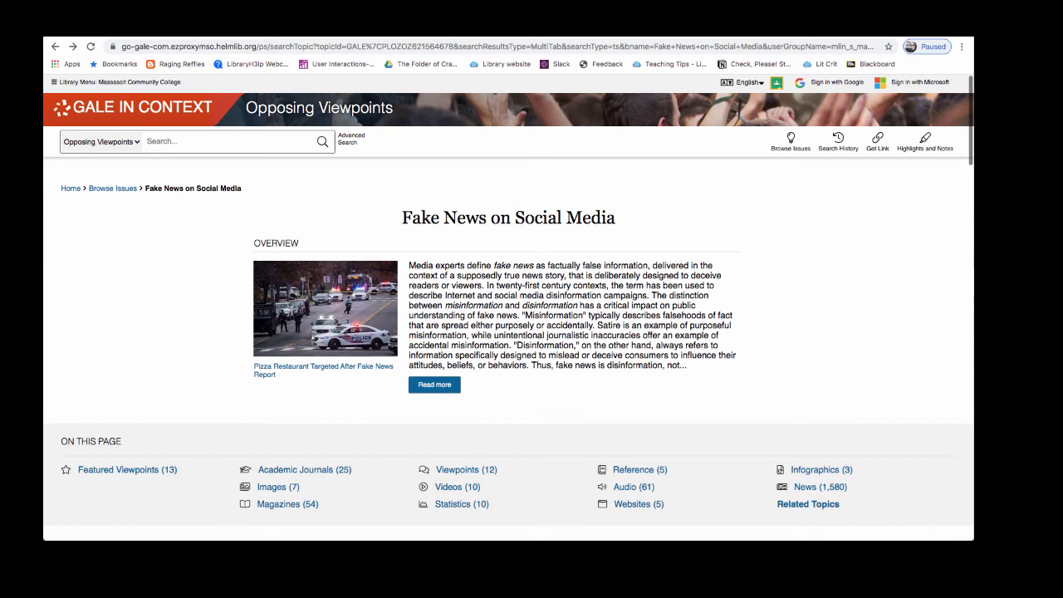
# - Scroll the topic page to the Featured Viewpoints and Academic Journals results
pyautogui.scroll(-3)
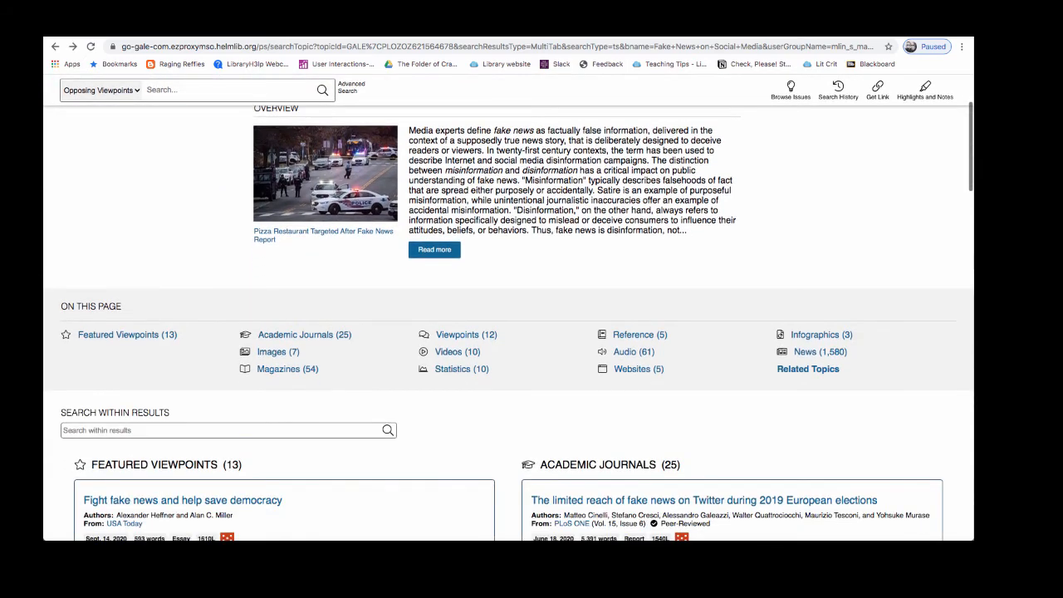
pyautogui.scroll(-3)
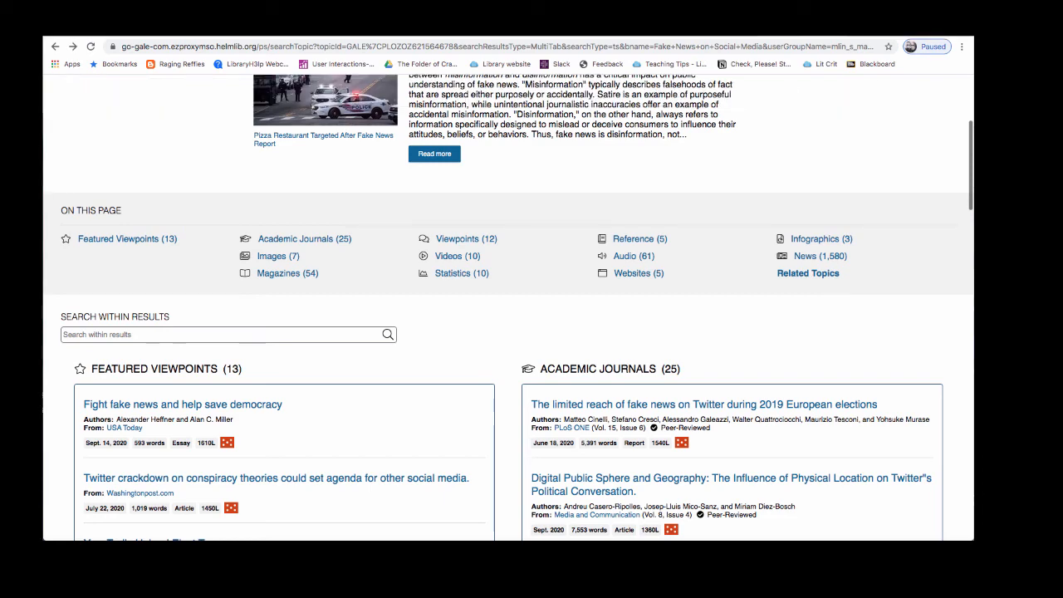
pyautogui.scroll(-3)
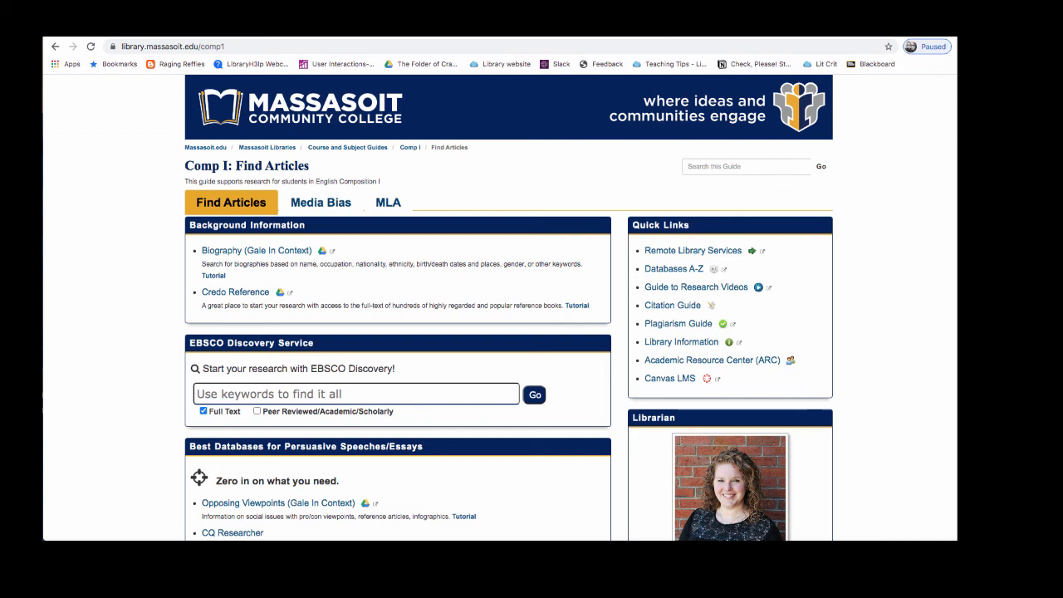
# - Scroll the Comp I guide to the Librarian box with Email Me, Meet with Me and Chat now
pyautogui.scroll(-3)
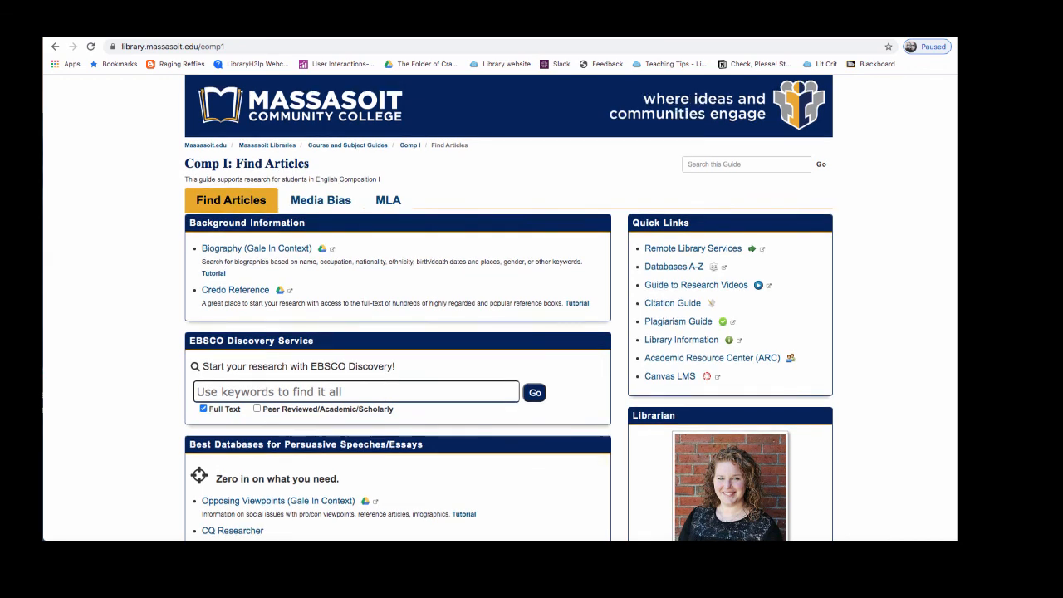
pyautogui.scroll(-3)
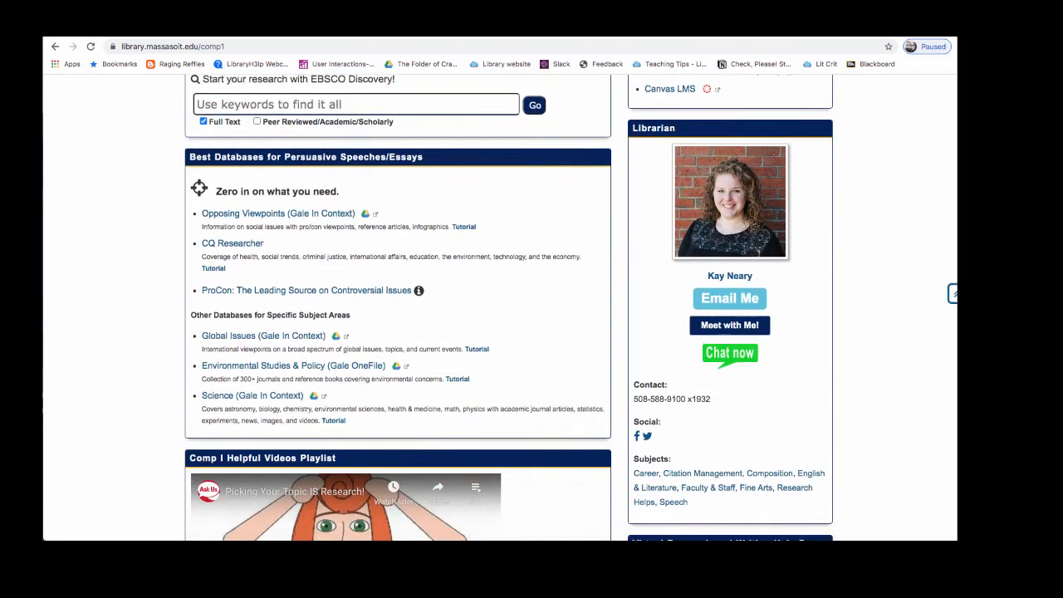
pyautogui.scroll(-3)
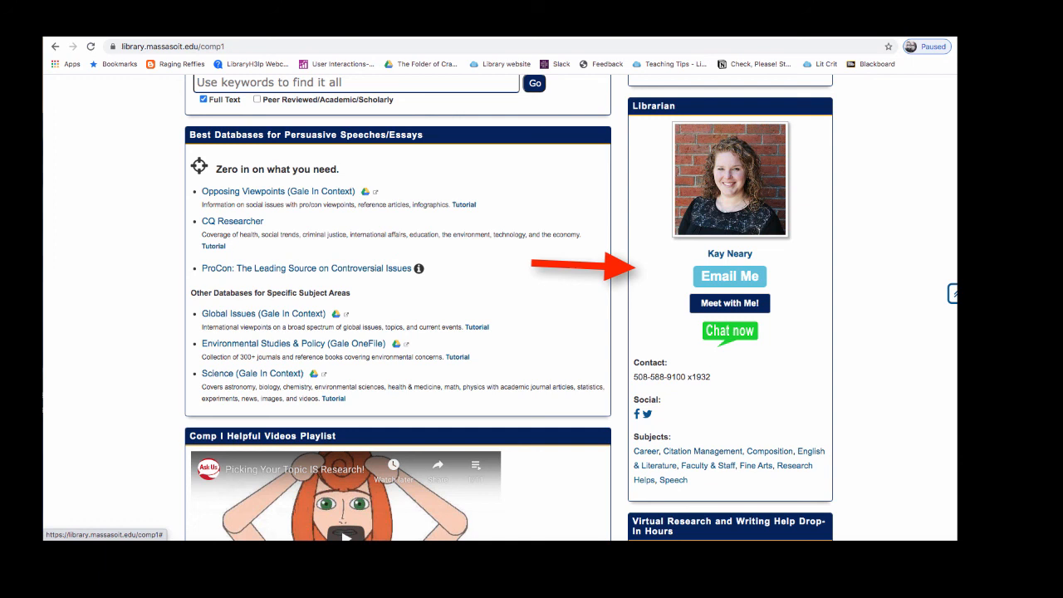
pyautogui.moveTo(729, 275)
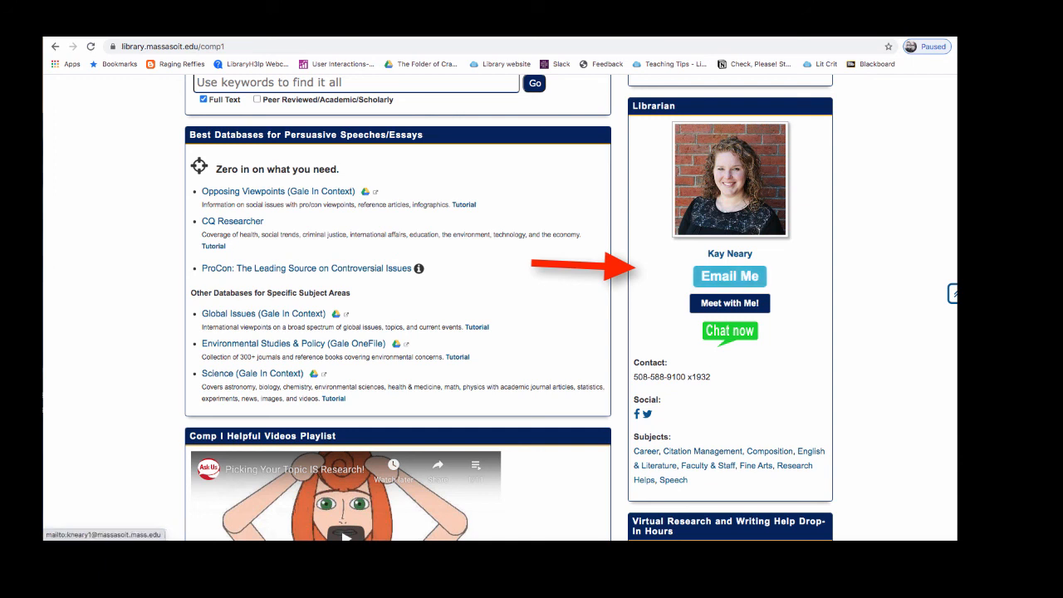